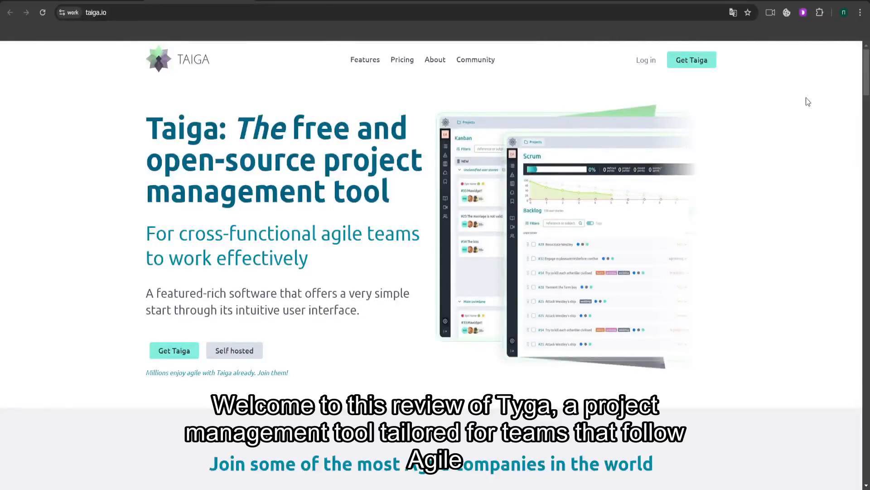
- Scroll the homepage past client logos, testimonials and review badges to 'Get organized'
{"action": "scroll", "scroll_direction": "down", "scroll_amount": 3}
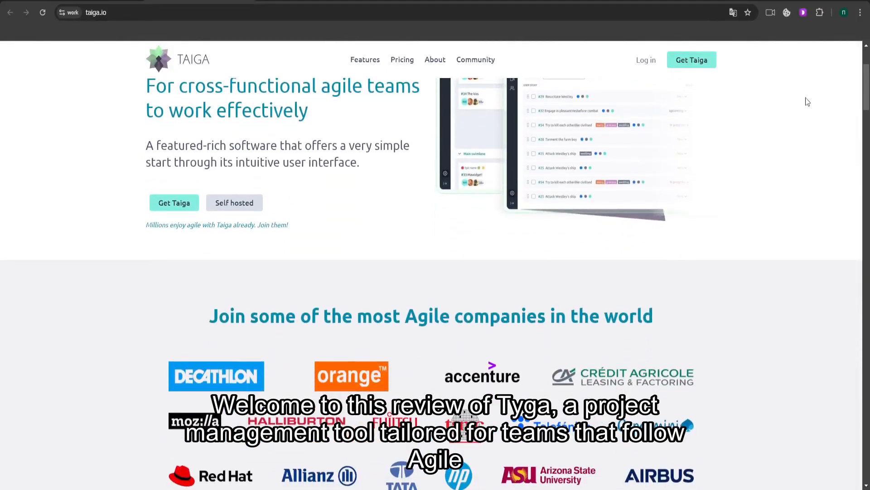
{"action": "scroll", "scroll_direction": "down", "scroll_amount": 3}
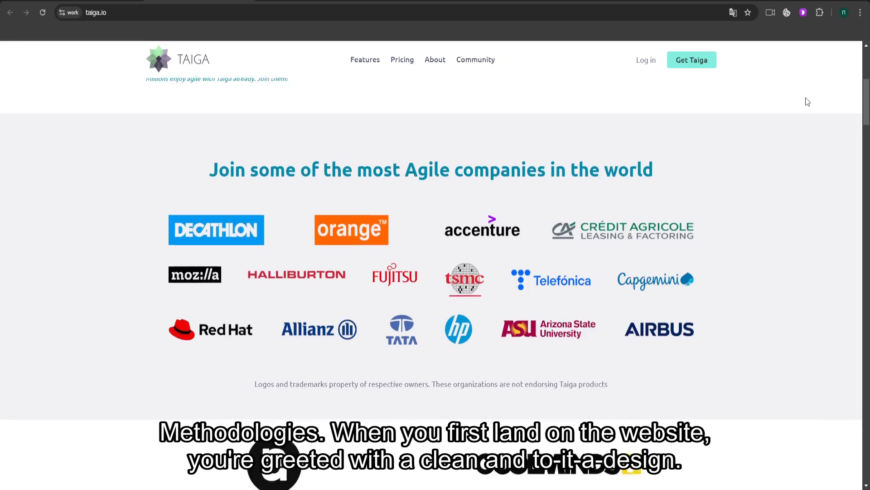
{"action": "scroll", "scroll_direction": "down", "scroll_amount": 3}
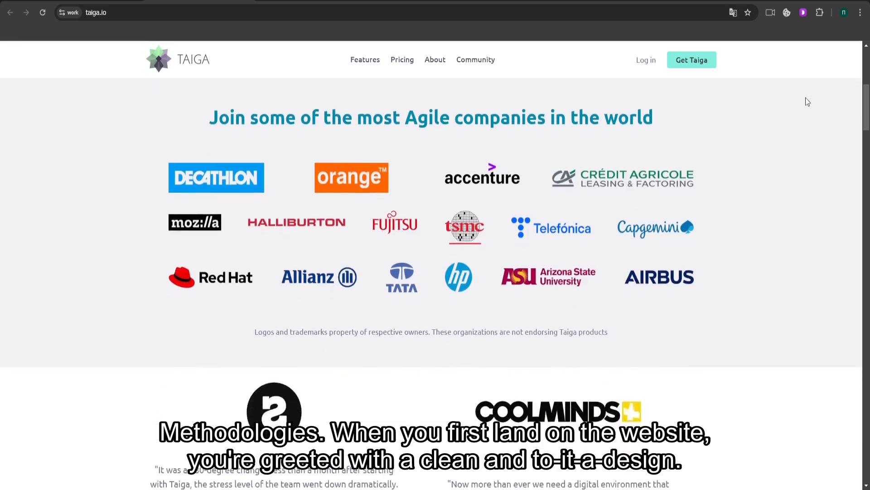
{"action": "scroll", "scroll_direction": "down", "scroll_amount": 3}
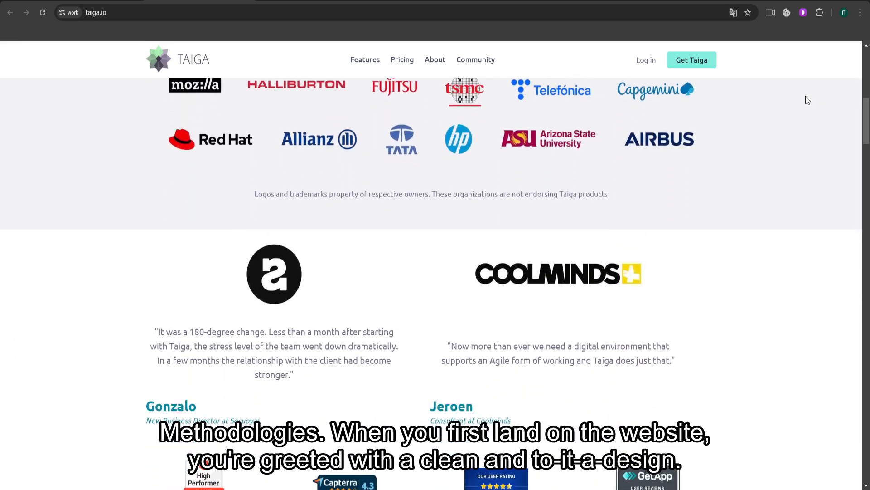
{"action": "scroll", "scroll_direction": "down", "scroll_amount": 3}
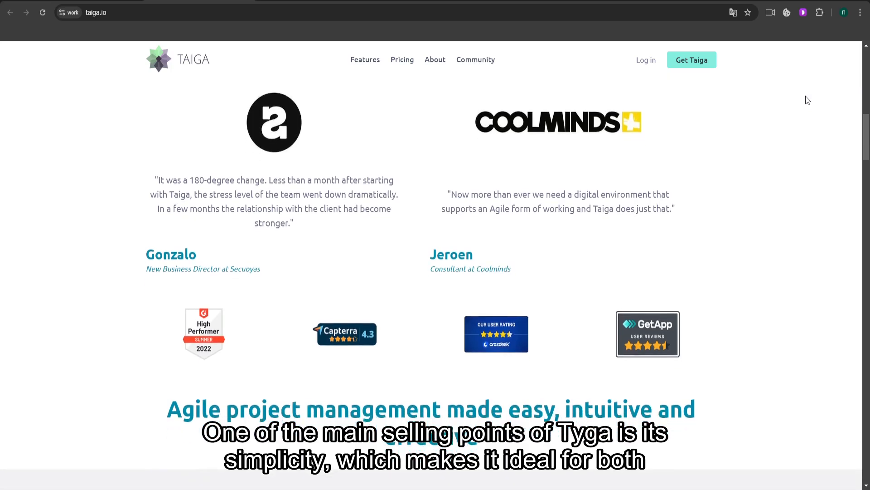
{"action": "scroll", "scroll_direction": "down", "scroll_amount": 3}
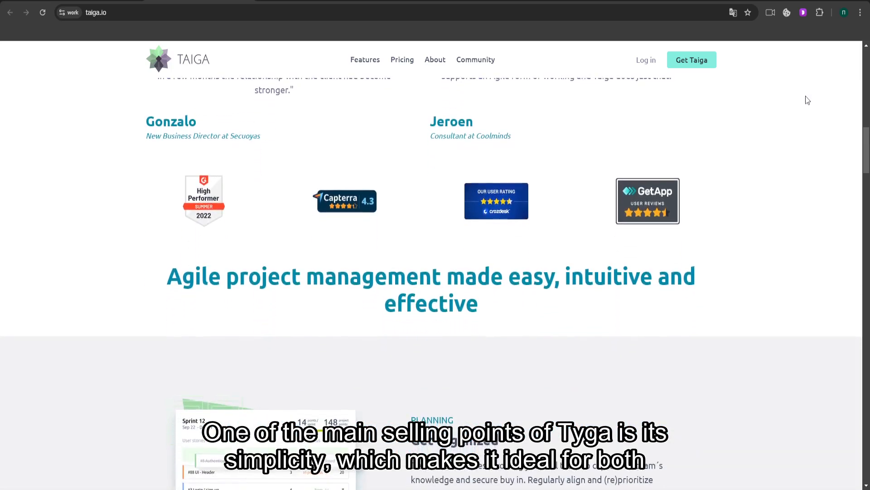
{"action": "scroll", "scroll_direction": "down", "scroll_amount": 3}
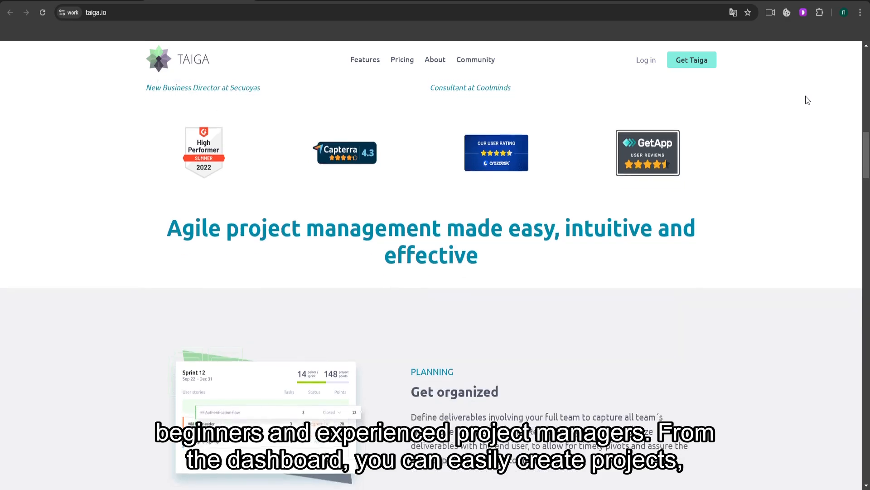
{"action": "scroll", "scroll_direction": "down", "scroll_amount": 3}
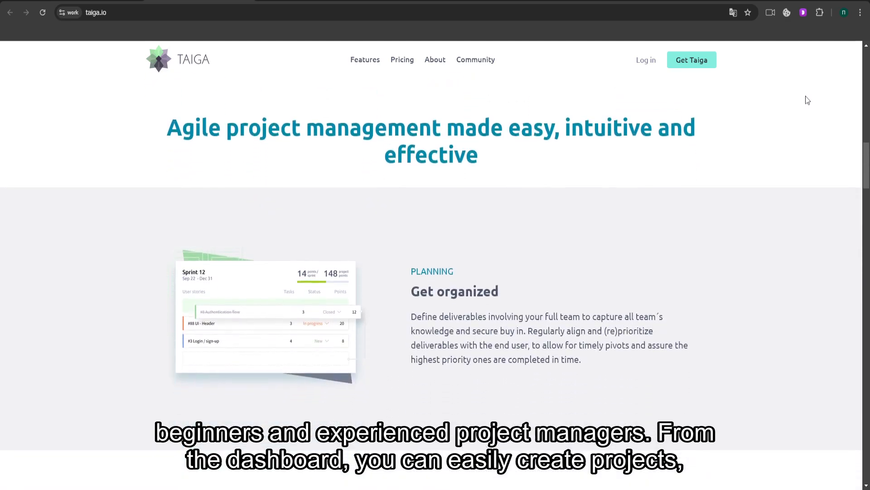
- Scroll through Communicate effectively, Stay on track and Start easy to '100% Open source'
{"action": "scroll", "scroll_direction": "down", "scroll_amount": 3}
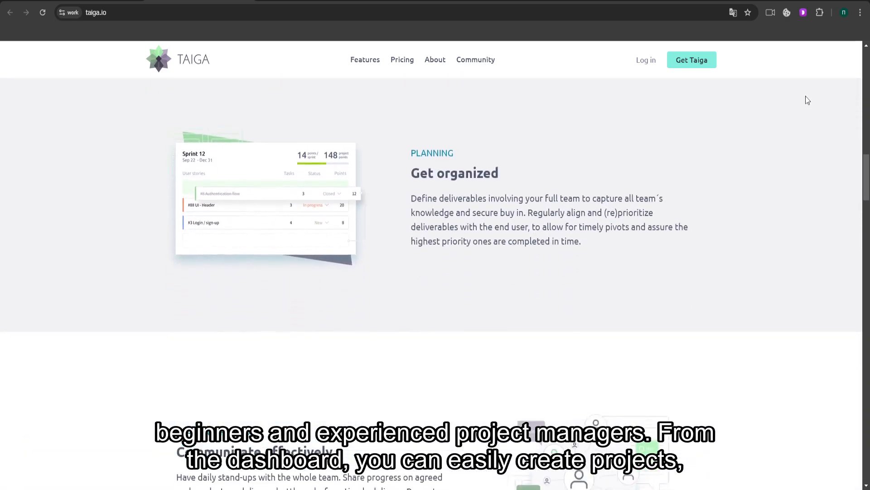
{"action": "scroll", "scroll_direction": "down", "scroll_amount": 3}
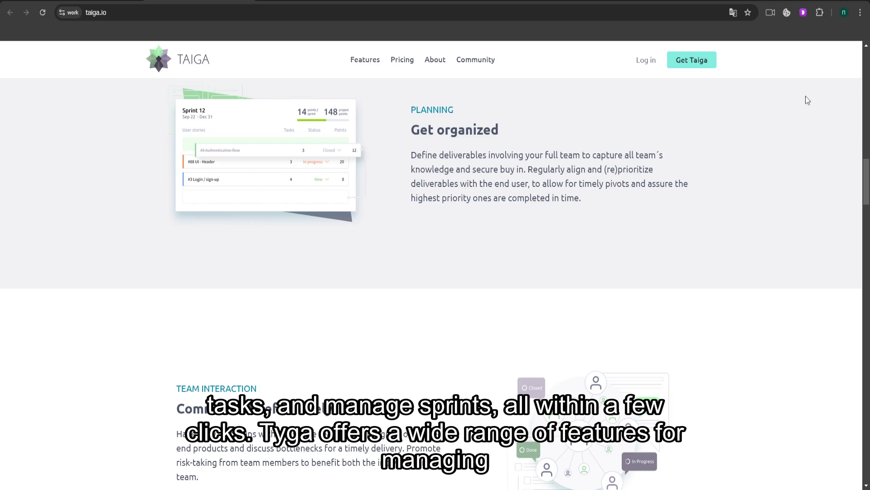
{"action": "scroll", "scroll_direction": "down", "scroll_amount": 3}
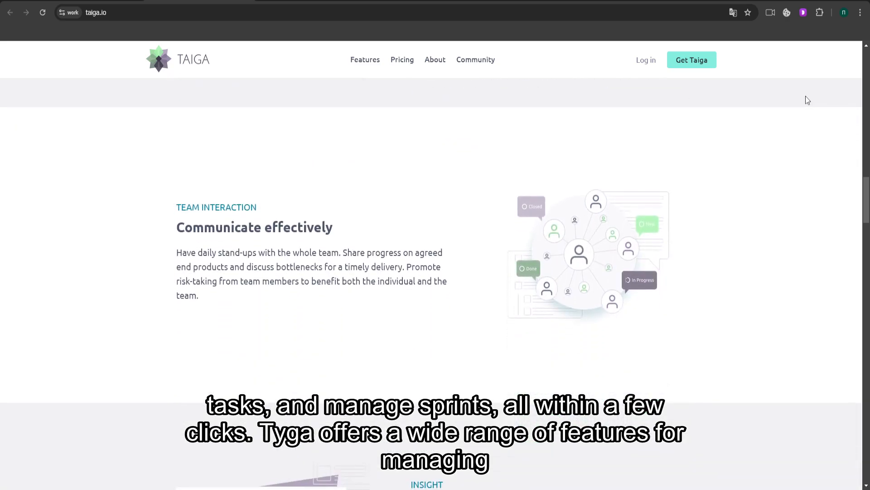
{"action": "scroll", "scroll_direction": "down", "scroll_amount": 3}
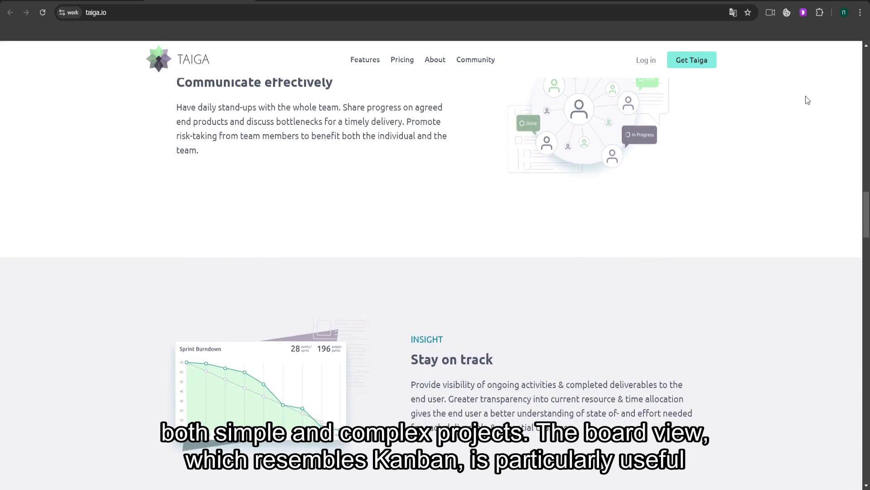
{"action": "scroll", "scroll_direction": "down", "scroll_amount": 3}
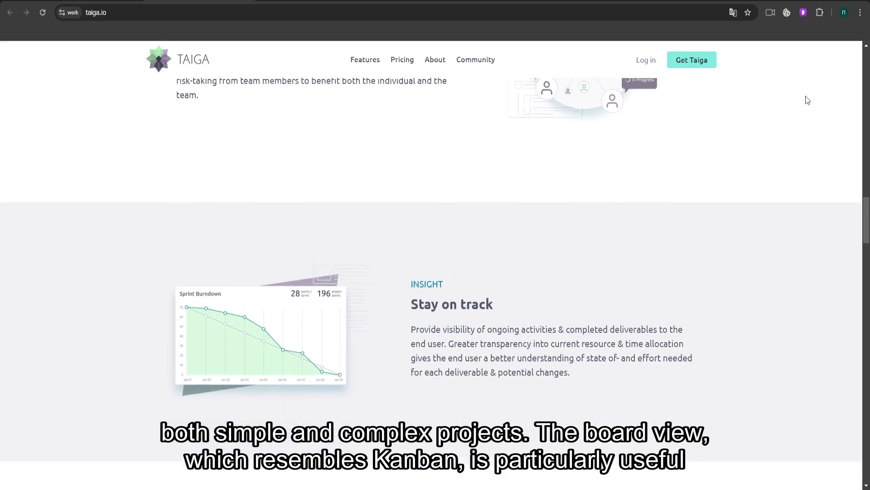
{"action": "scroll", "scroll_direction": "down", "scroll_amount": 3}
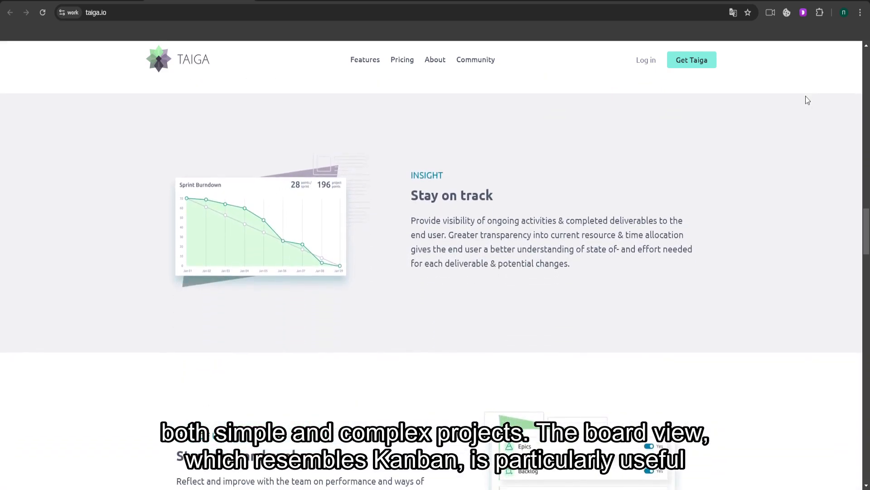
{"action": "scroll", "scroll_direction": "down", "scroll_amount": 3}
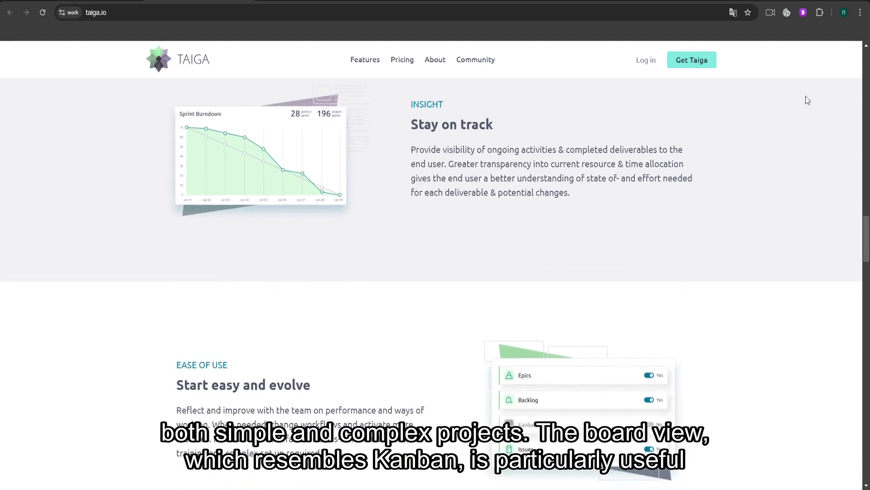
{"action": "scroll", "scroll_direction": "down", "scroll_amount": 3}
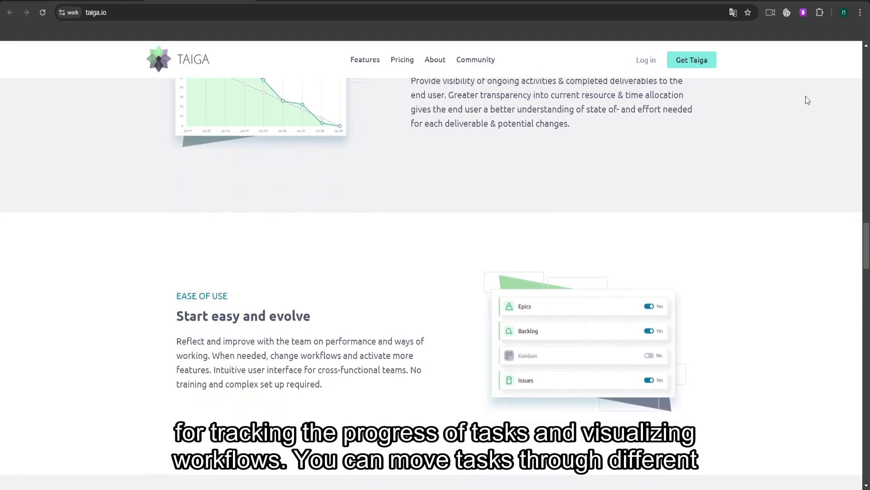
{"action": "scroll", "scroll_direction": "down", "scroll_amount": 3}
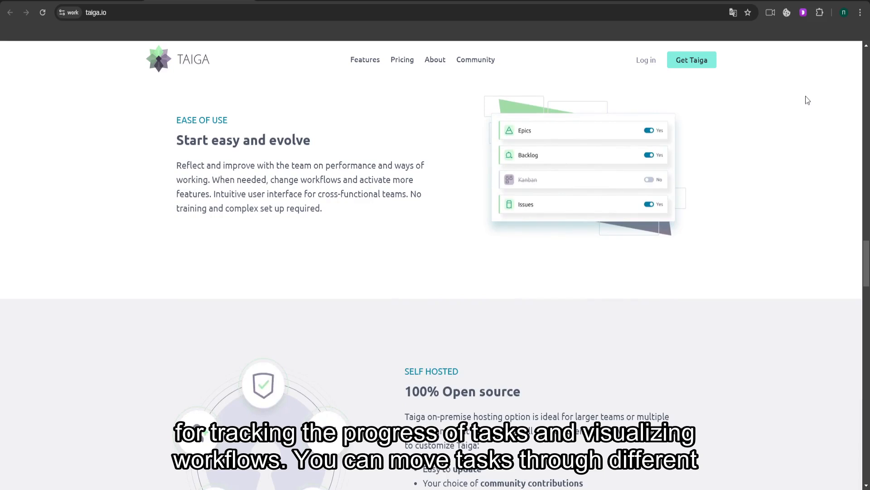
{"action": "scroll", "scroll_direction": "down", "scroll_amount": 3}
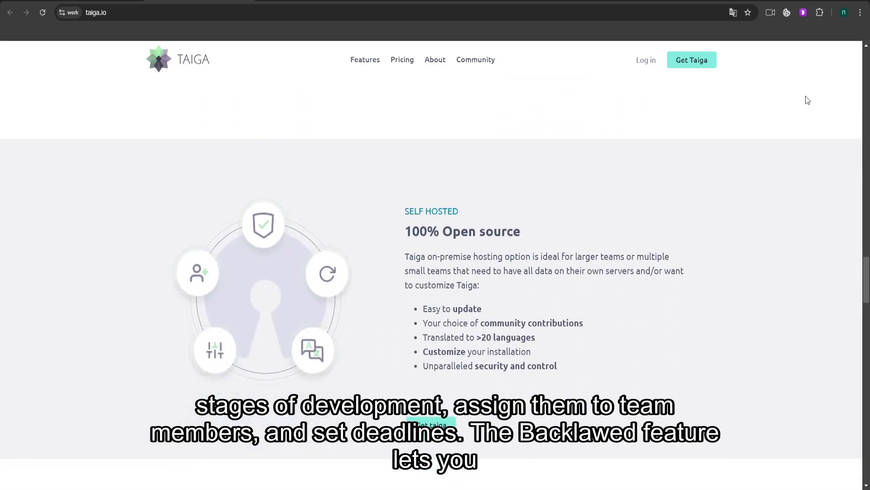
- Scroll past Dashboards/Reporting and Customization down to Integrations/Migration and the footer
{"action": "scroll", "scroll_direction": "down", "scroll_amount": 3}
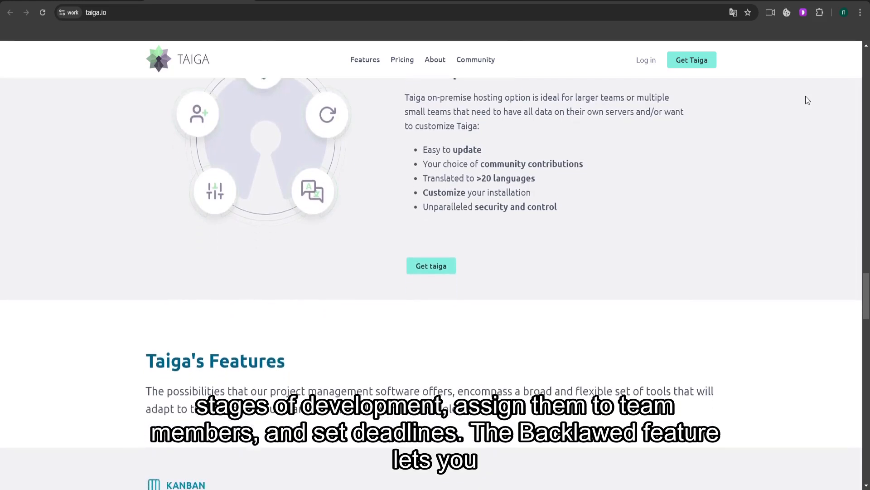
{"action": "scroll", "scroll_direction": "down", "scroll_amount": 3}
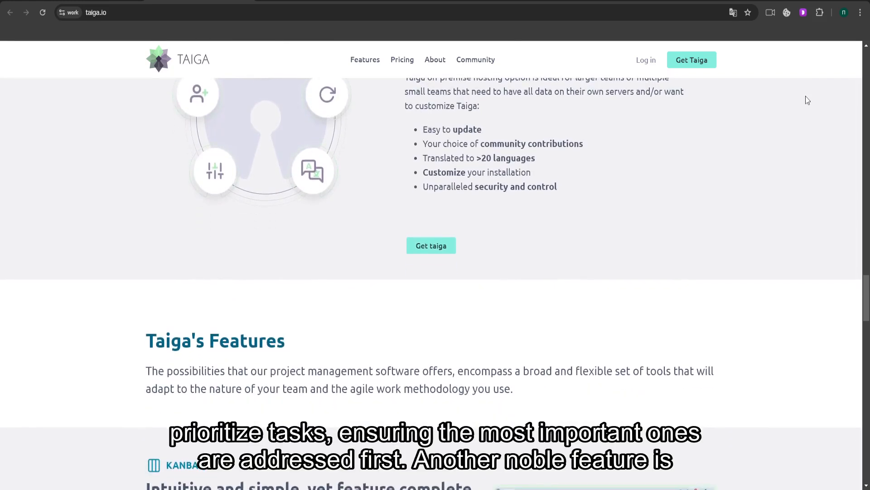
{"action": "scroll", "scroll_direction": "down", "scroll_amount": 3}
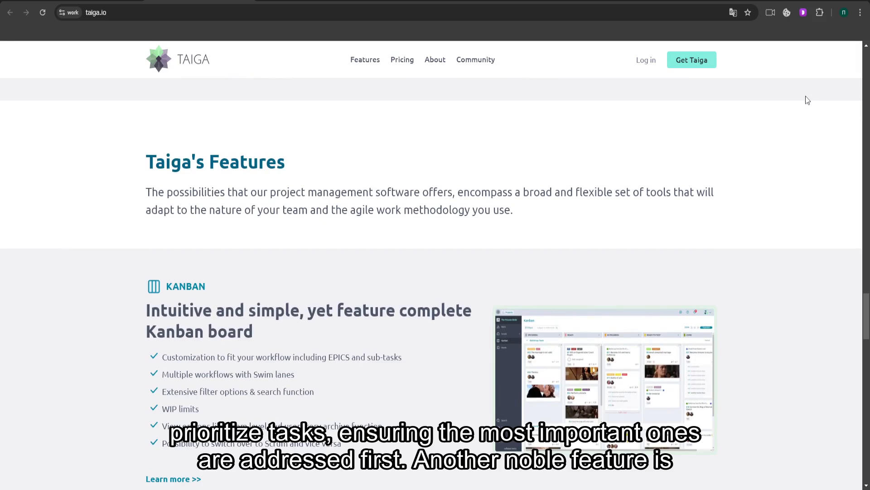
{"action": "scroll", "scroll_direction": "down", "scroll_amount": 3}
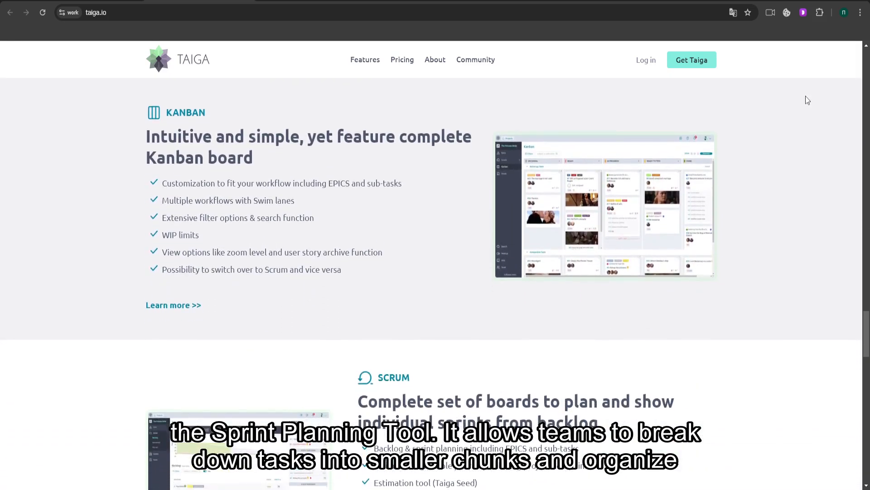
{"action": "scroll", "scroll_direction": "down", "scroll_amount": 3}
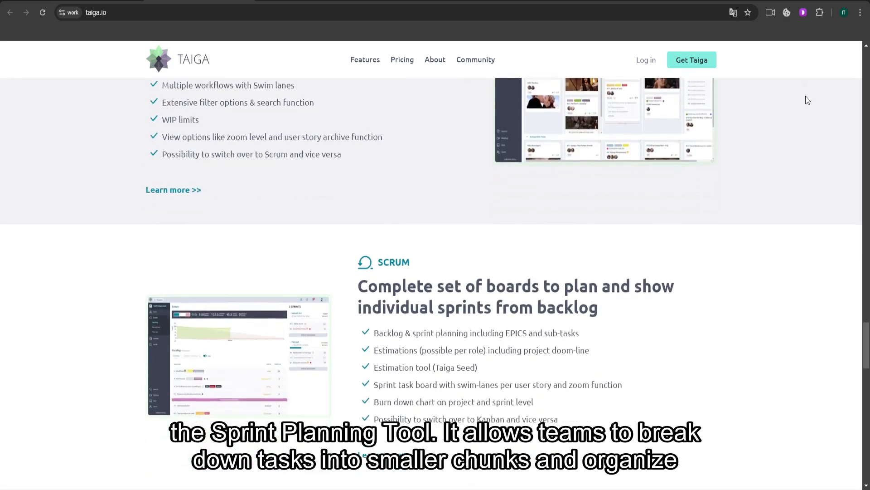
{"action": "scroll", "scroll_direction": "down", "scroll_amount": 3}
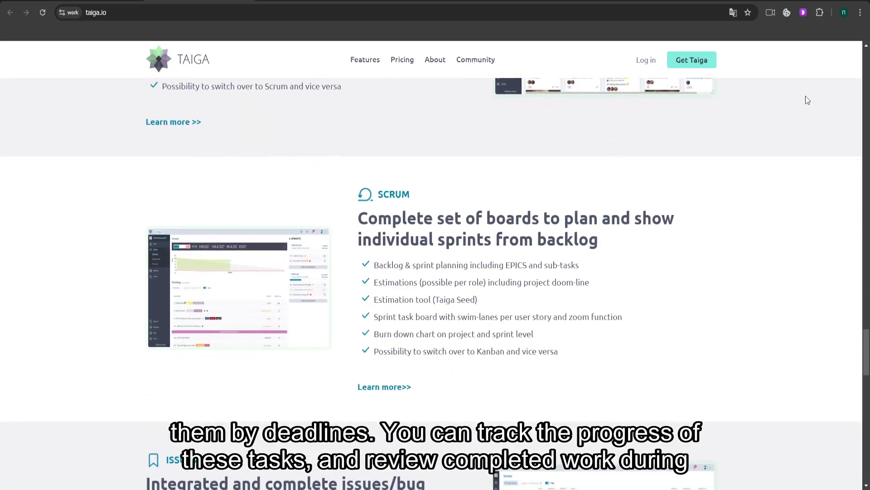
{"action": "scroll", "scroll_direction": "down", "scroll_amount": 3}
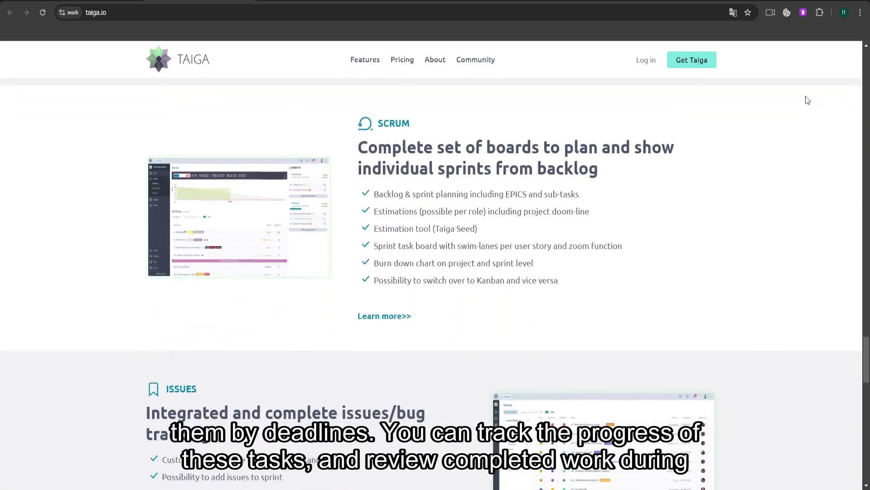
{"action": "scroll", "scroll_direction": "down", "scroll_amount": 3}
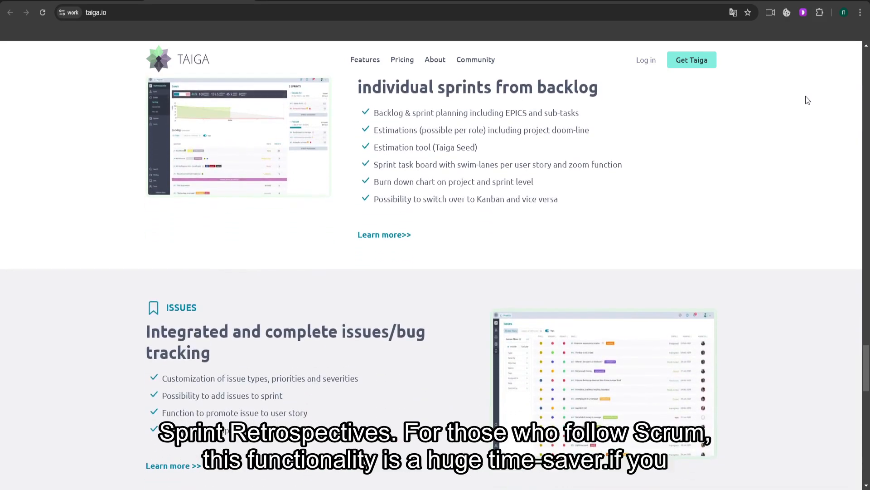
{"action": "scroll", "scroll_direction": "down", "scroll_amount": 3}
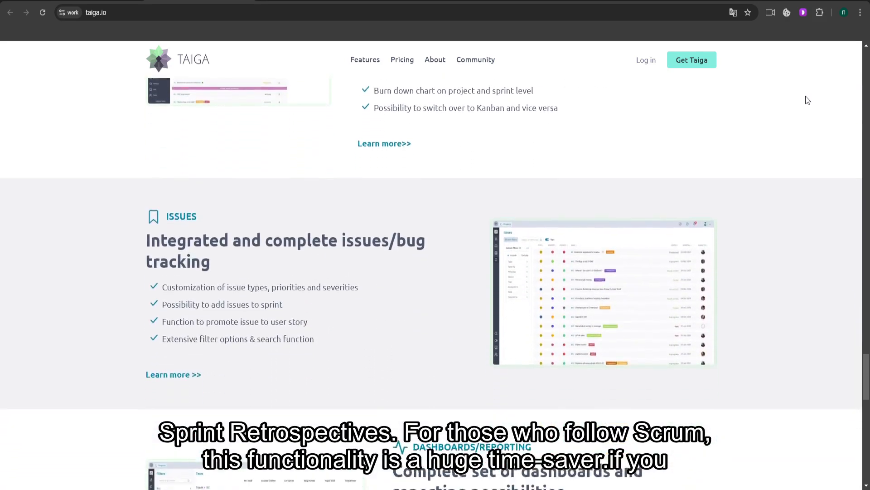
{"action": "scroll", "scroll_direction": "down", "scroll_amount": 3}
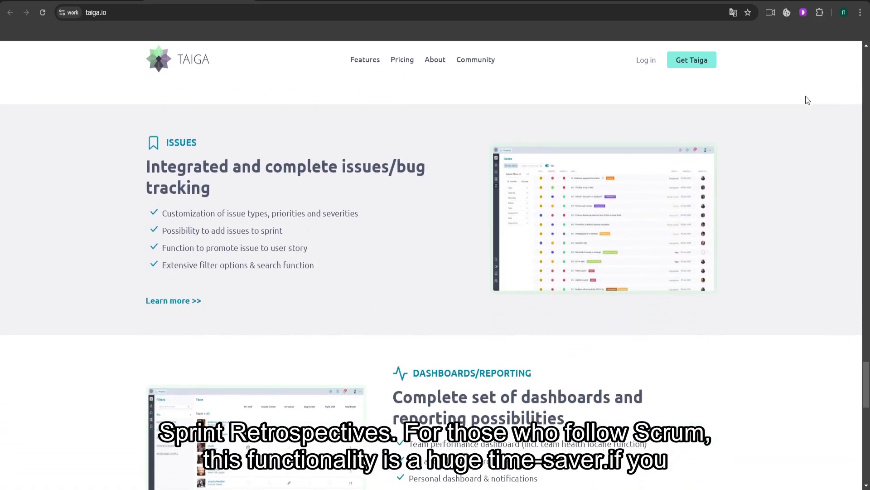
{"action": "scroll", "scroll_direction": "down", "scroll_amount": 3}
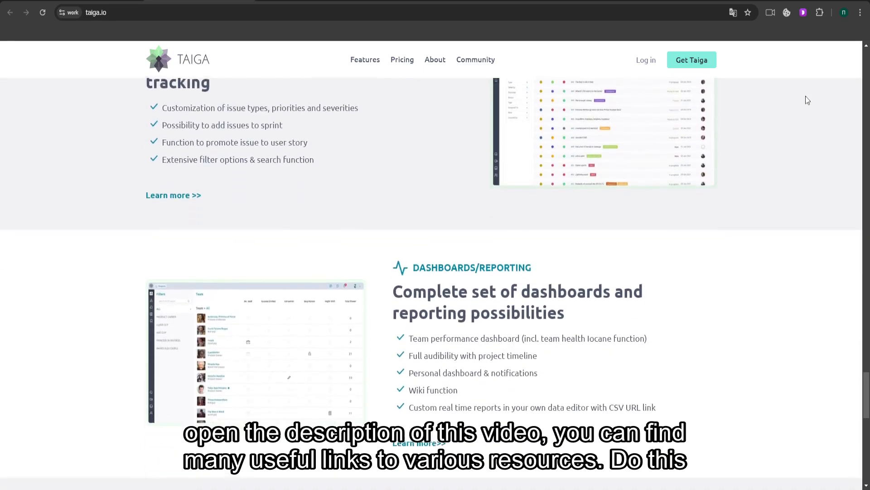
{"action": "scroll", "scroll_direction": "down", "scroll_amount": 3}
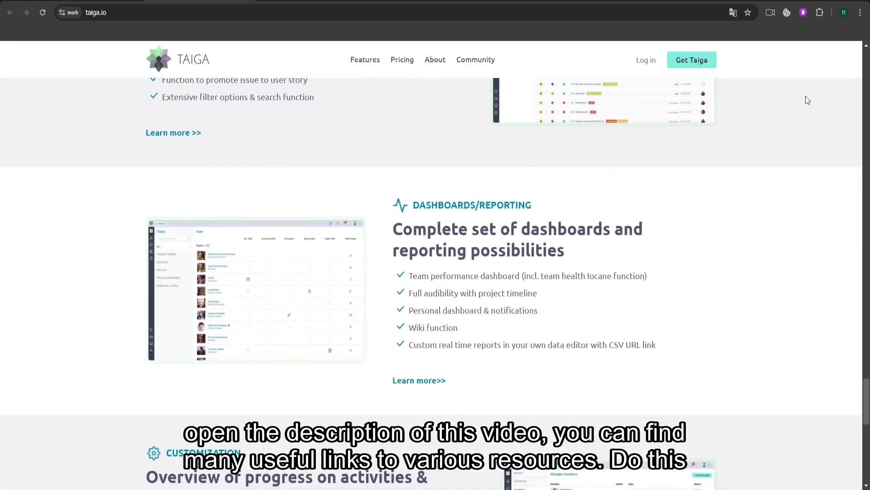
{"action": "scroll", "scroll_direction": "down", "scroll_amount": 3}
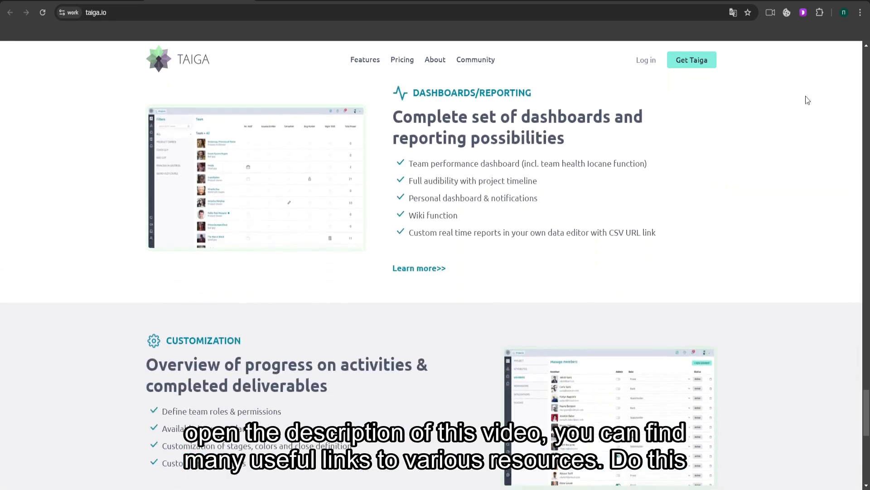
{"action": "scroll", "scroll_direction": "down", "scroll_amount": 3}
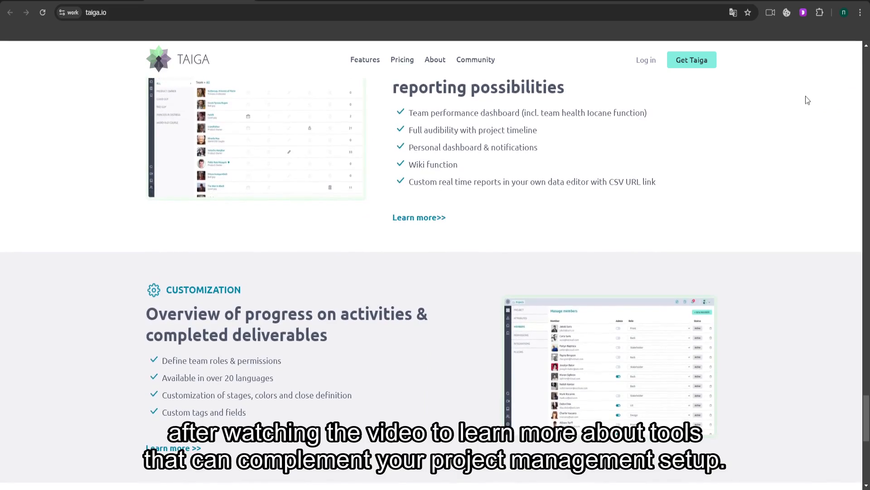
{"action": "scroll", "scroll_direction": "down", "scroll_amount": 3}
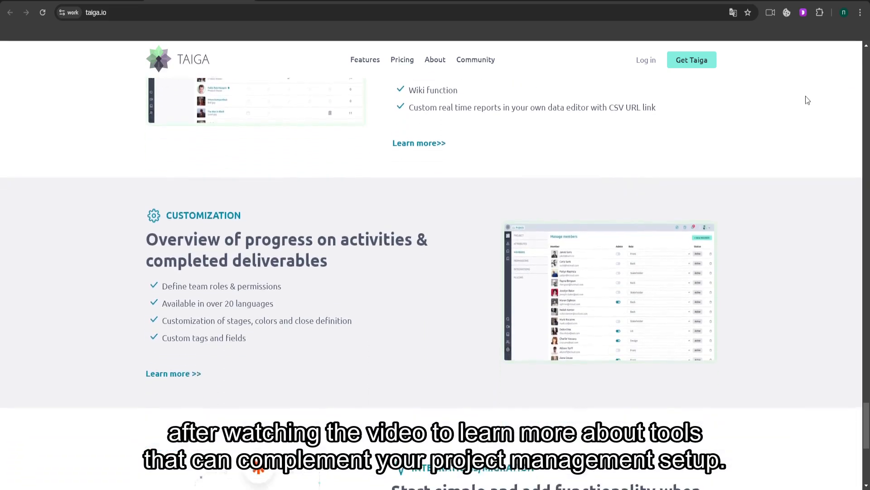
{"action": "scroll", "scroll_direction": "down", "scroll_amount": 3}
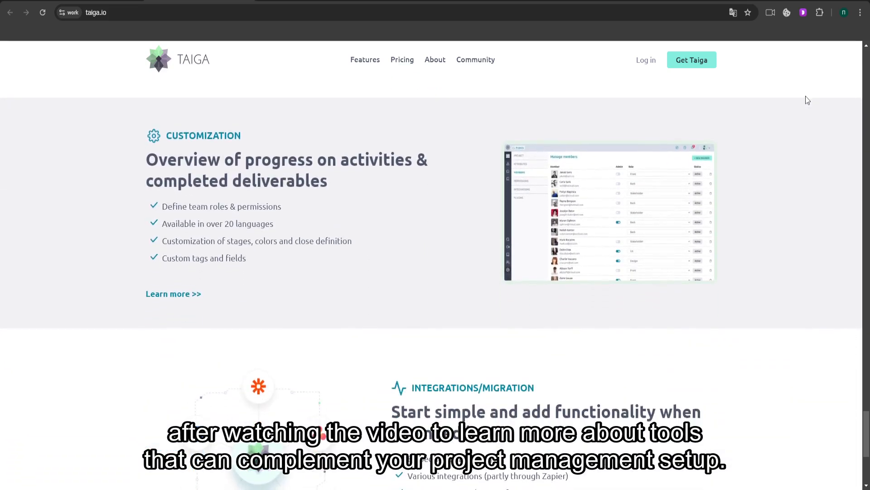
{"action": "scroll", "scroll_direction": "down", "scroll_amount": 3}
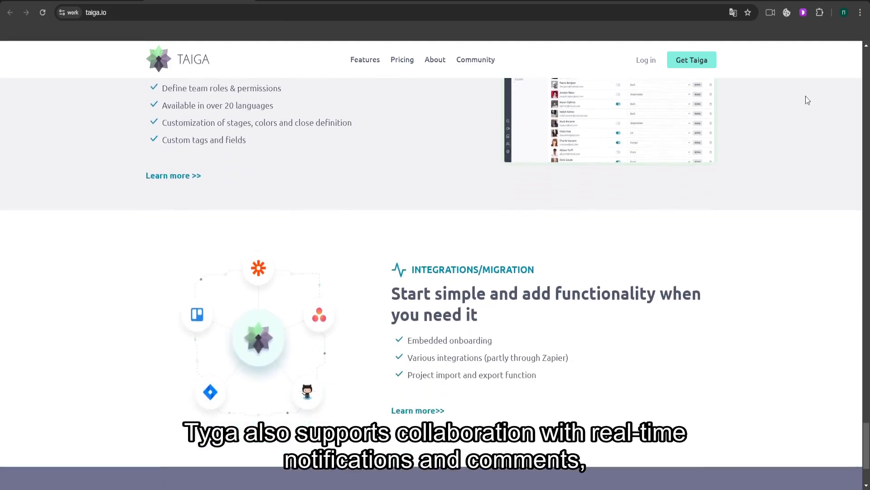
{"action": "scroll", "scroll_direction": "down", "scroll_amount": 3}
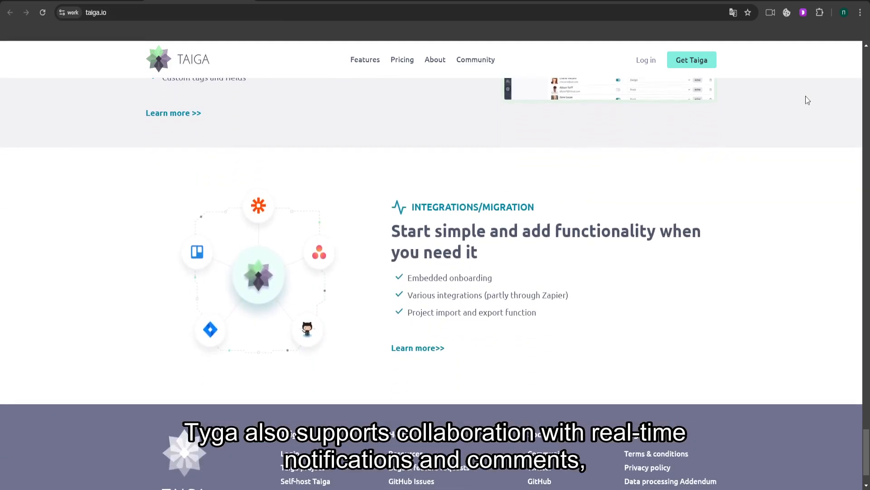
{"action": "scroll", "scroll_direction": "down", "scroll_amount": 3}
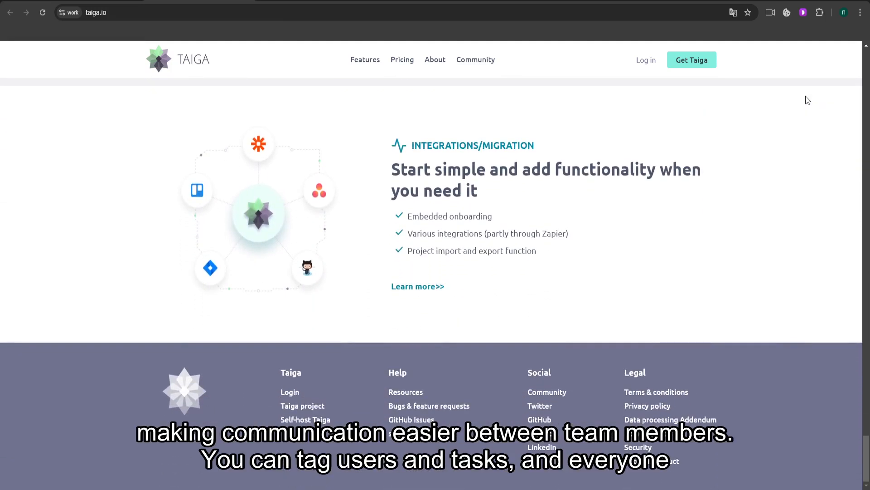
{"action": "mouse_move", "coordinate": [427, 30]}
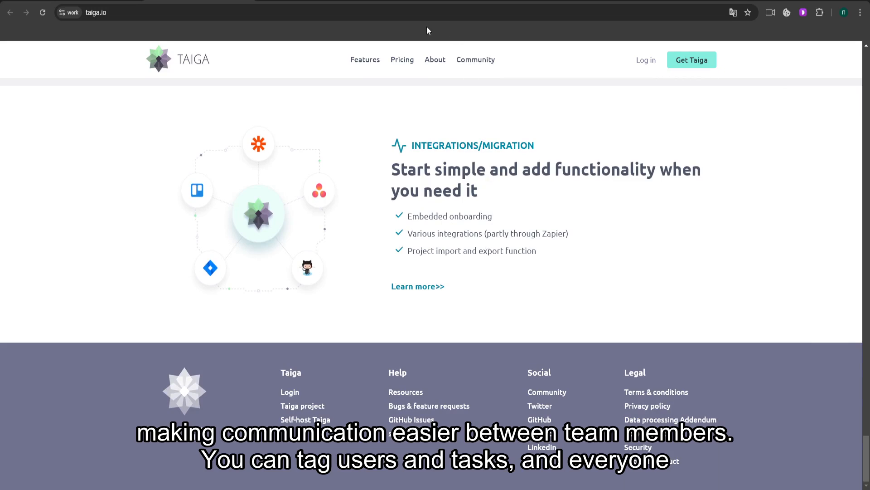
- Jump to the Features section showing the Kanban board overview
{"action": "left_click", "coordinate": [364, 60]}
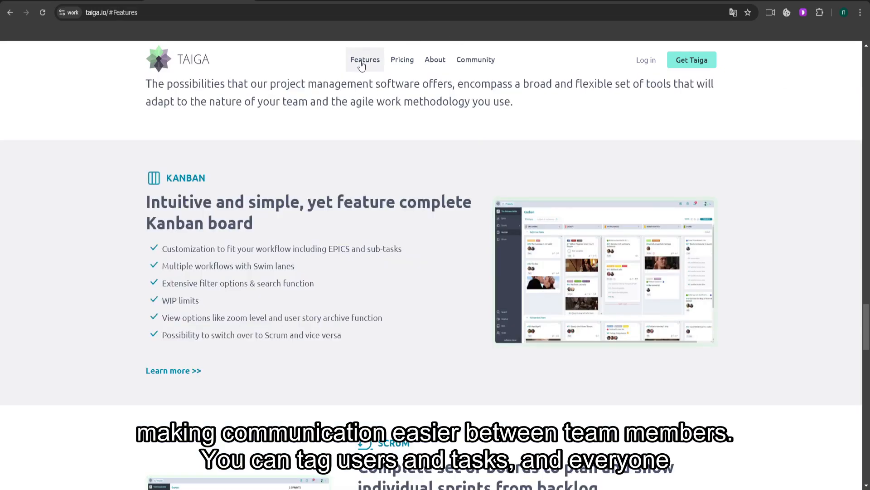
{"action": "mouse_move", "coordinate": [402, 59]}
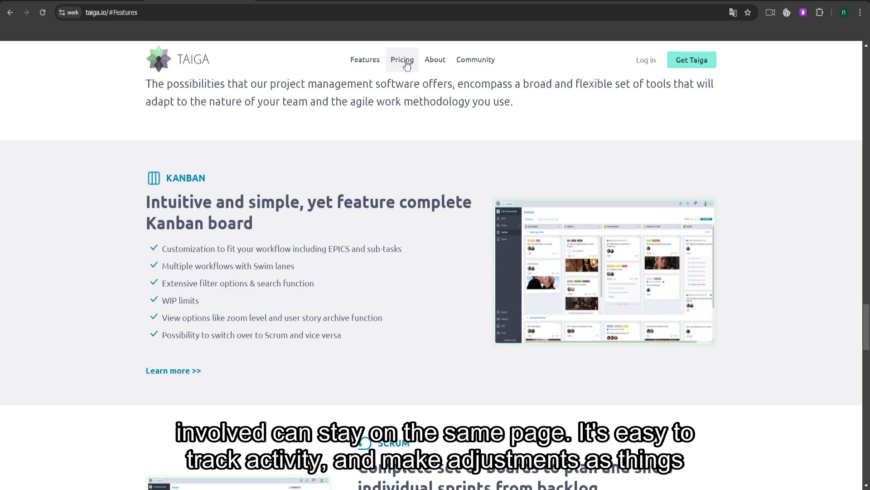
{"action": "left_click", "coordinate": [402, 60]}
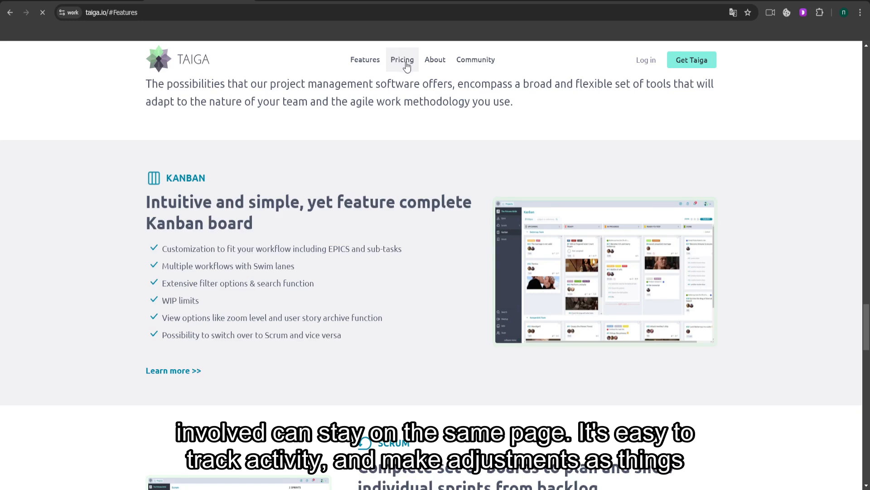
- Browse the pricing page's free Cloud Basic and $70/month Premium support plans
{"action": "left_click", "coordinate": [402, 59]}
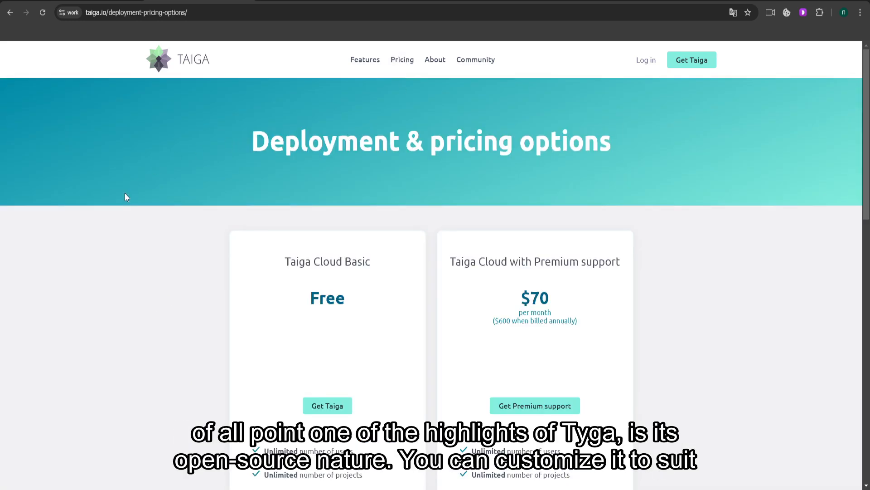
{"action": "scroll", "scroll_direction": "down", "scroll_amount": 3}
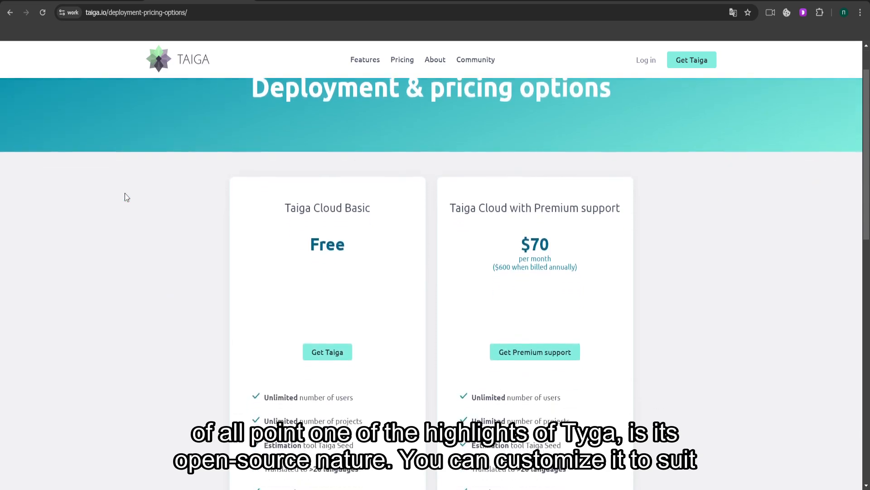
{"action": "scroll", "scroll_direction": "down", "scroll_amount": 3}
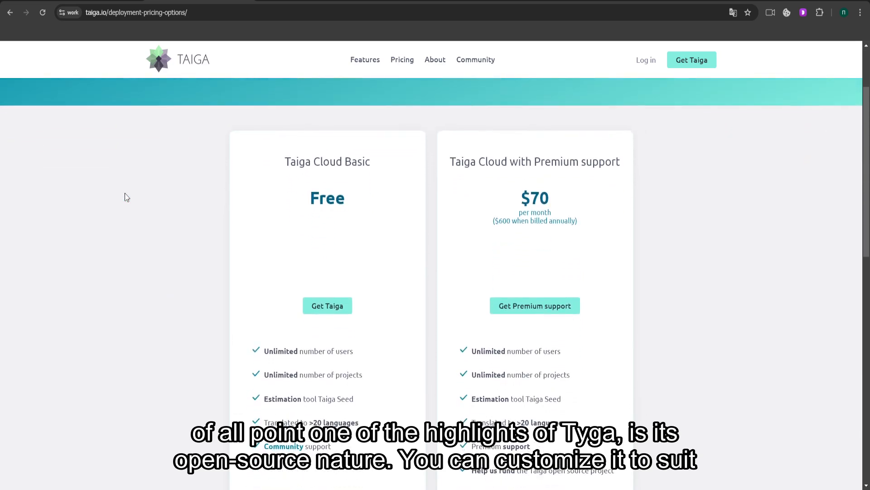
{"action": "mouse_move", "coordinate": [272, 153]}
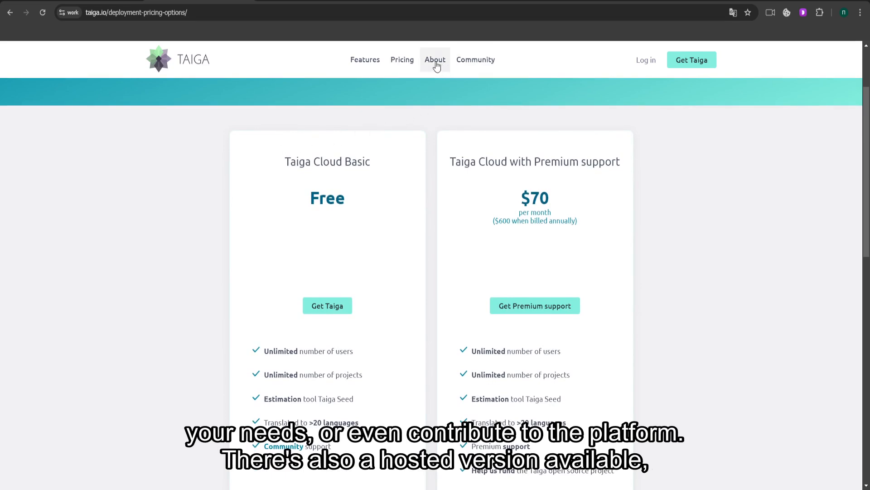
{"action": "left_click", "coordinate": [435, 59]}
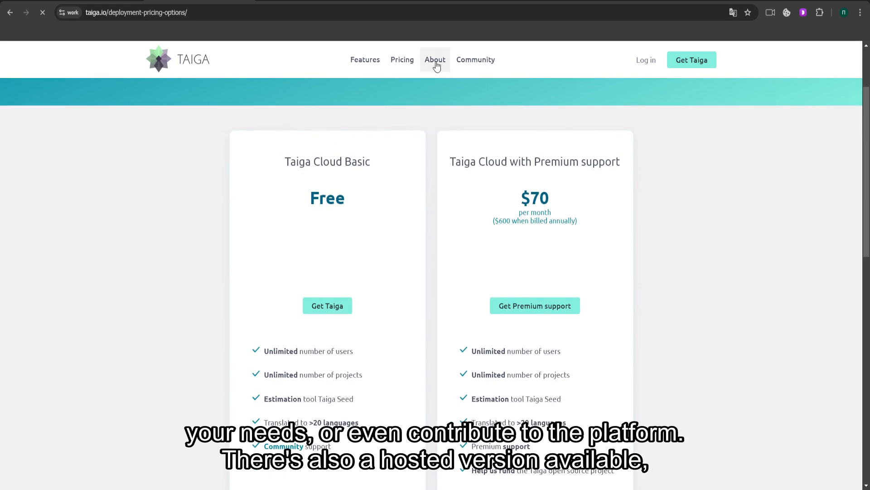
- Read the About us page on Taiga's Open Source and Lean origins
{"action": "left_click", "coordinate": [435, 59]}
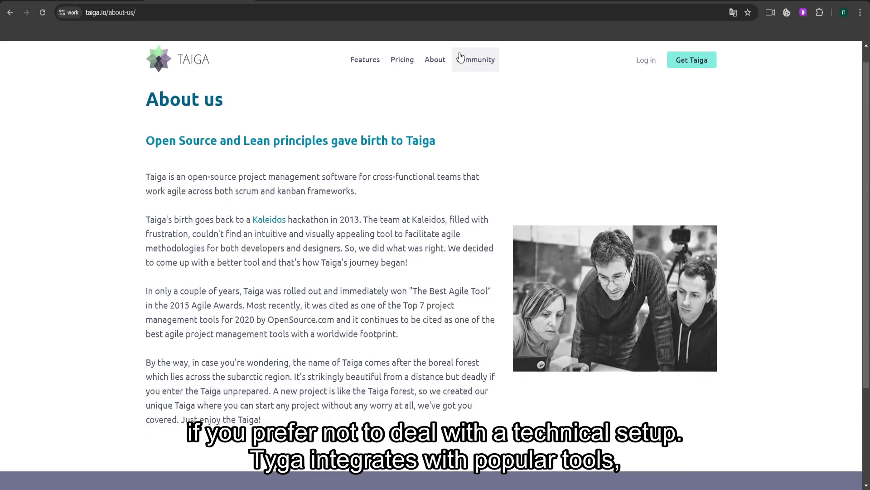
{"action": "scroll", "scroll_direction": "down", "scroll_amount": 3}
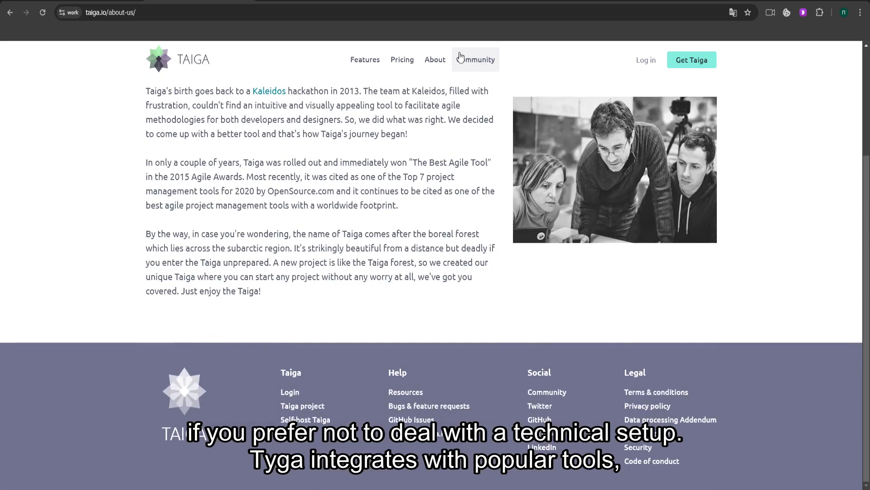
{"action": "scroll", "scroll_direction": "up", "scroll_amount": 3}
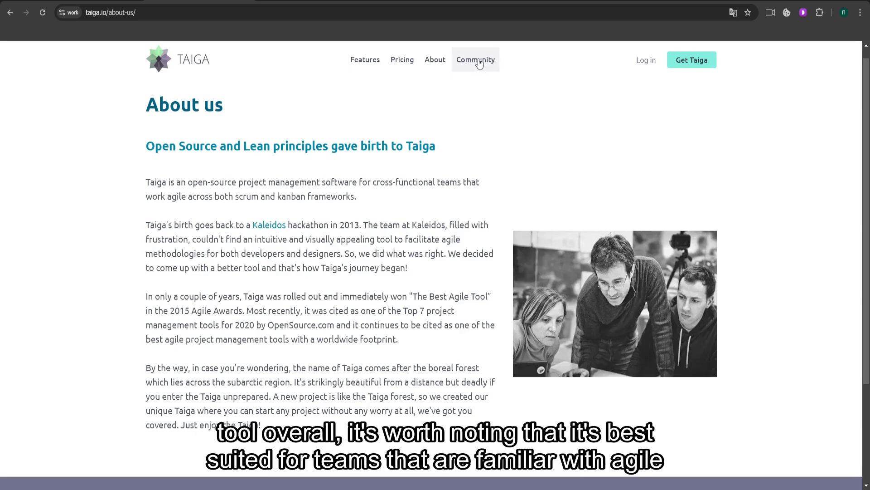
{"action": "left_click", "coordinate": [475, 59]}
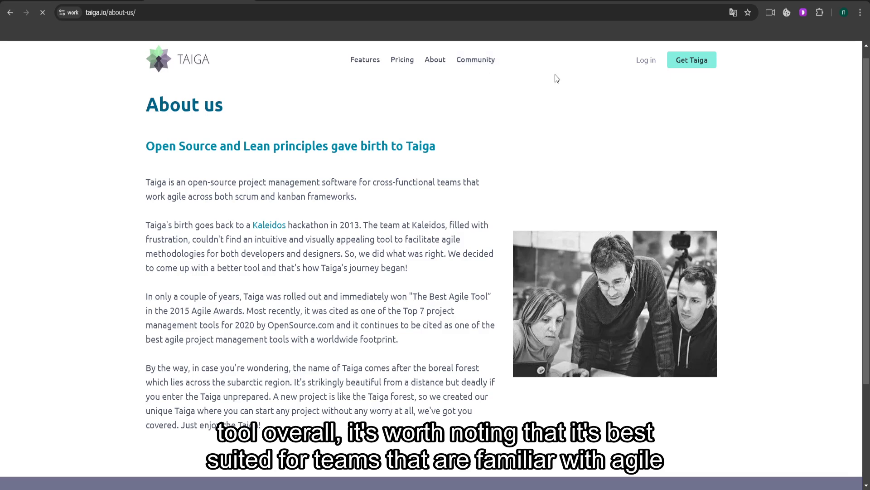
- Open community.taiga.io and scroll its categories down to 'Get Taiga for free' and the footer
{"action": "left_click", "coordinate": [475, 59]}
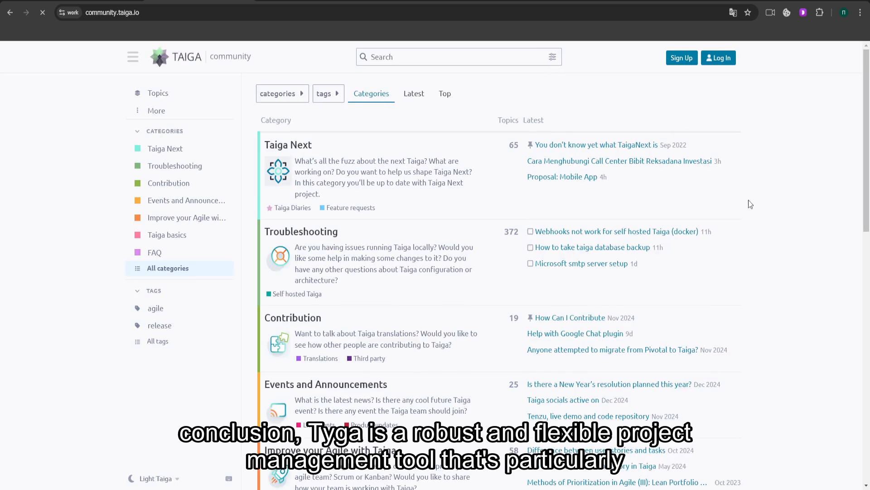
{"action": "scroll", "scroll_direction": "down", "scroll_amount": 3}
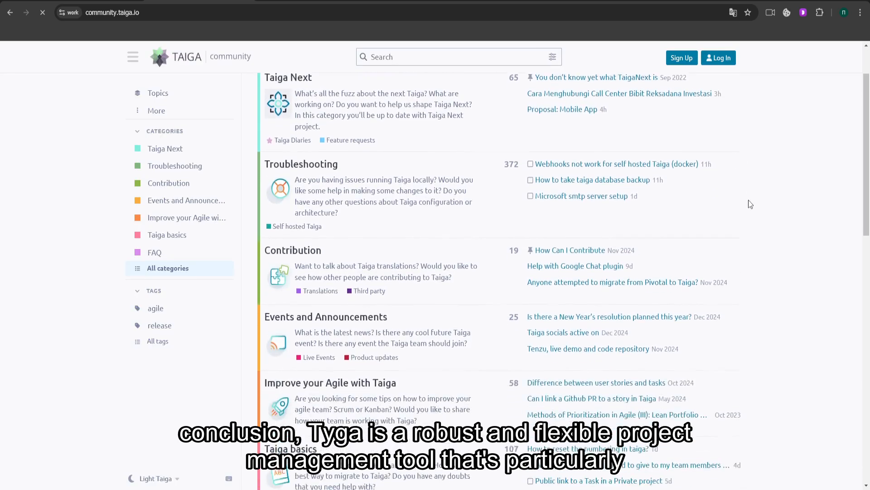
{"action": "scroll", "scroll_direction": "down", "scroll_amount": 3}
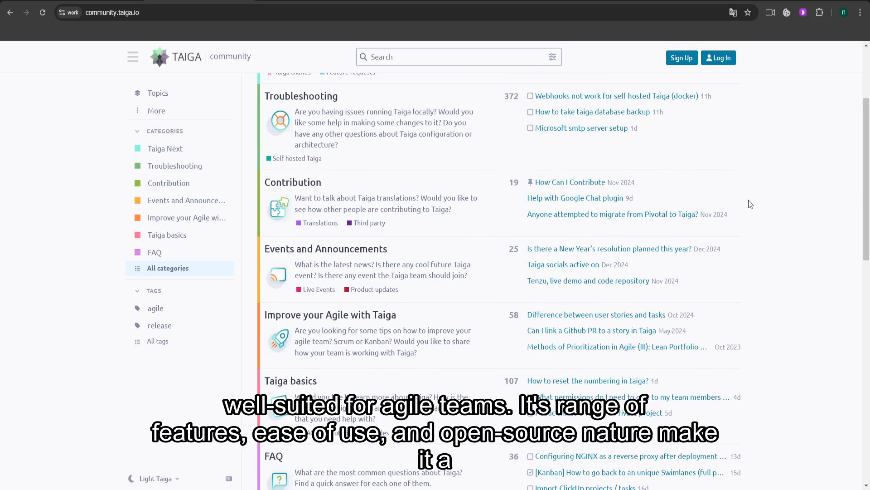
{"action": "scroll", "scroll_direction": "down", "scroll_amount": 3}
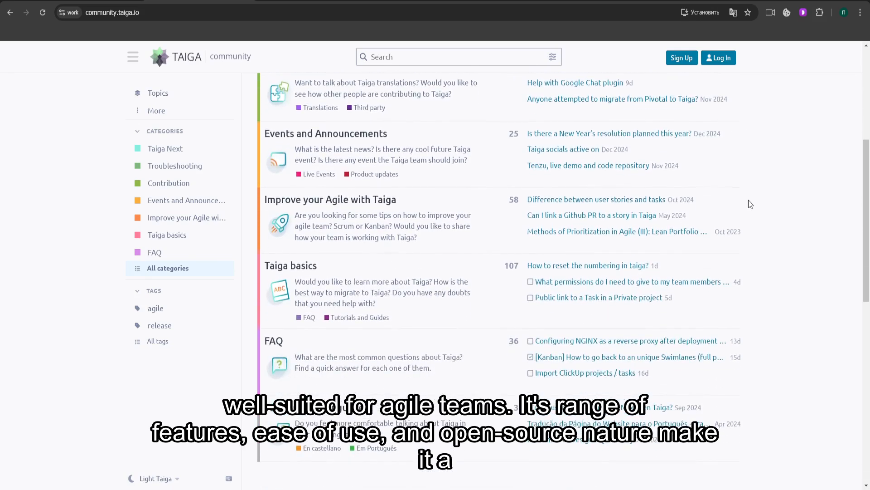
{"action": "scroll", "scroll_direction": "down", "scroll_amount": 3}
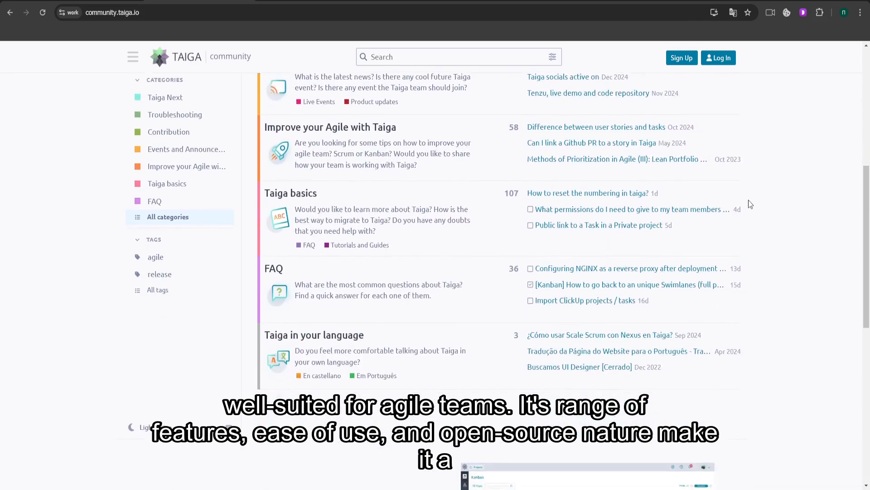
{"action": "scroll", "scroll_direction": "down", "scroll_amount": 3}
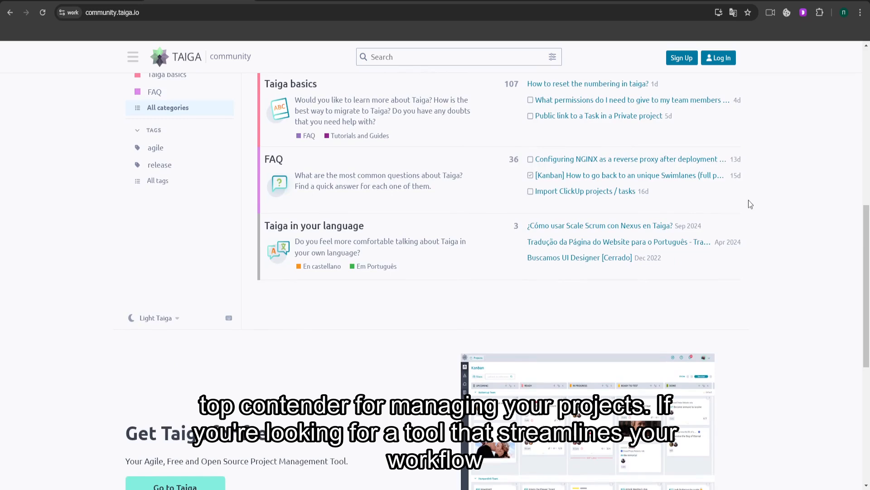
{"action": "scroll", "scroll_direction": "down", "scroll_amount": 3}
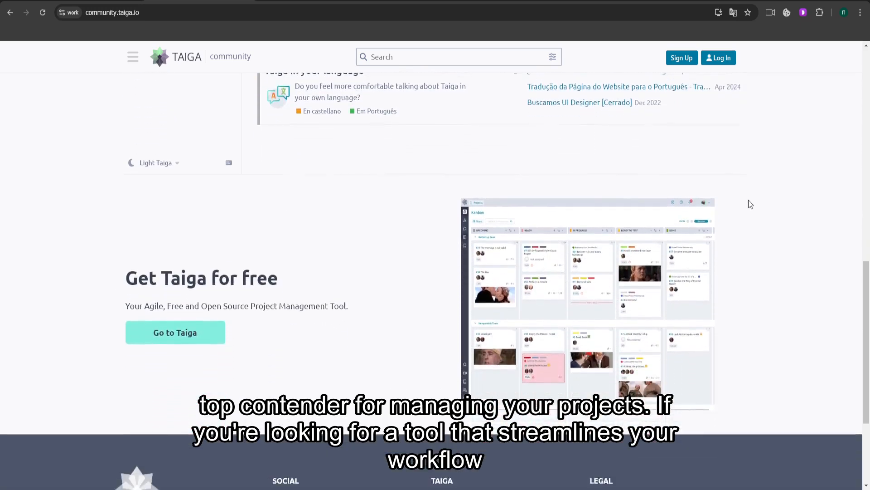
{"action": "scroll", "scroll_direction": "down", "scroll_amount": 3}
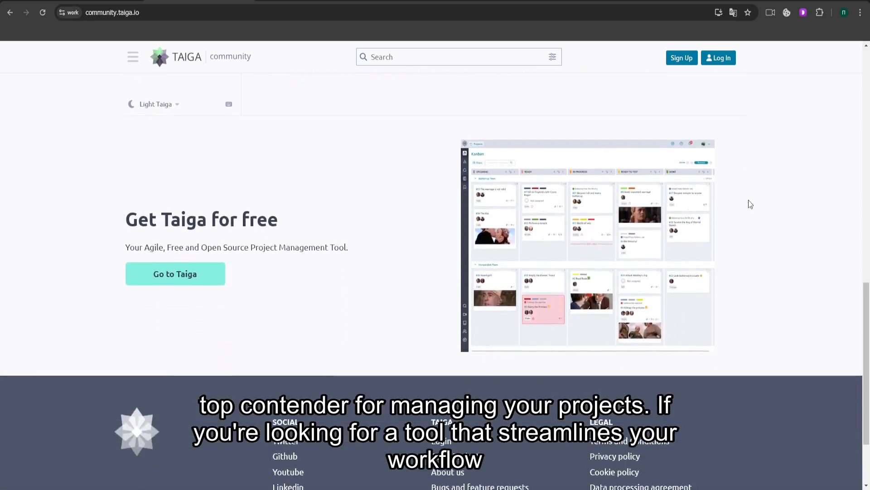
{"action": "scroll", "scroll_direction": "down", "scroll_amount": 3}
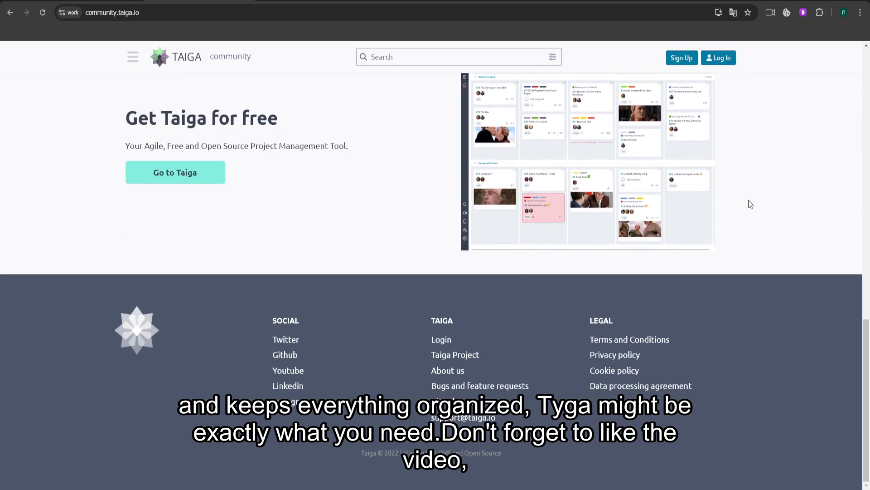